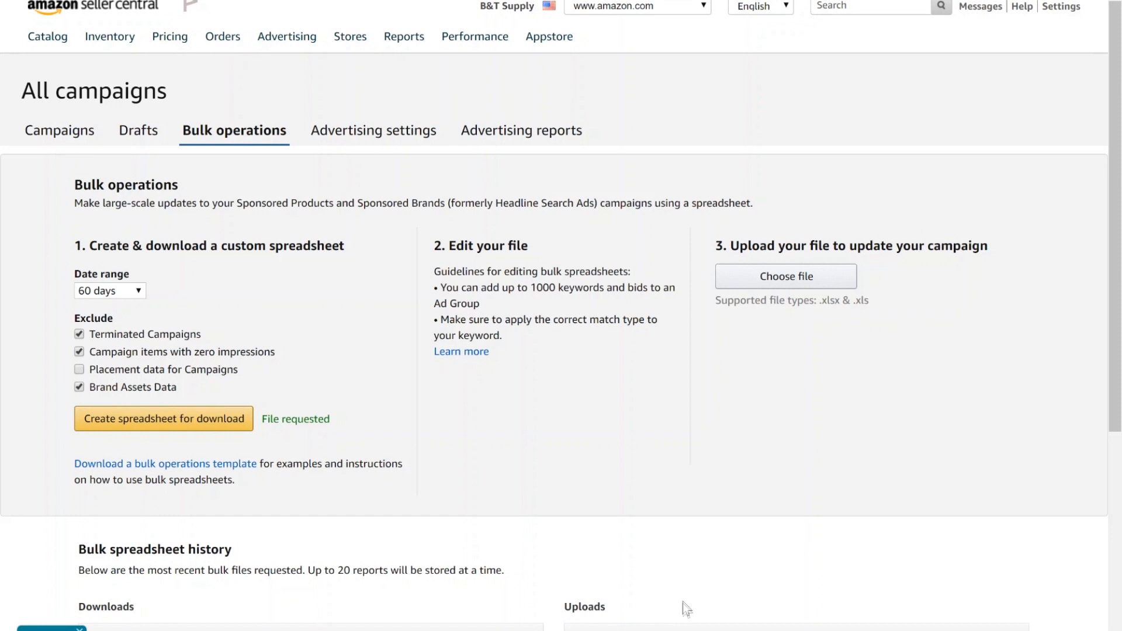
# - Include zero-impression campaign items in the 60-day bulk spreadsheet settings
pyautogui.click(287, 36)
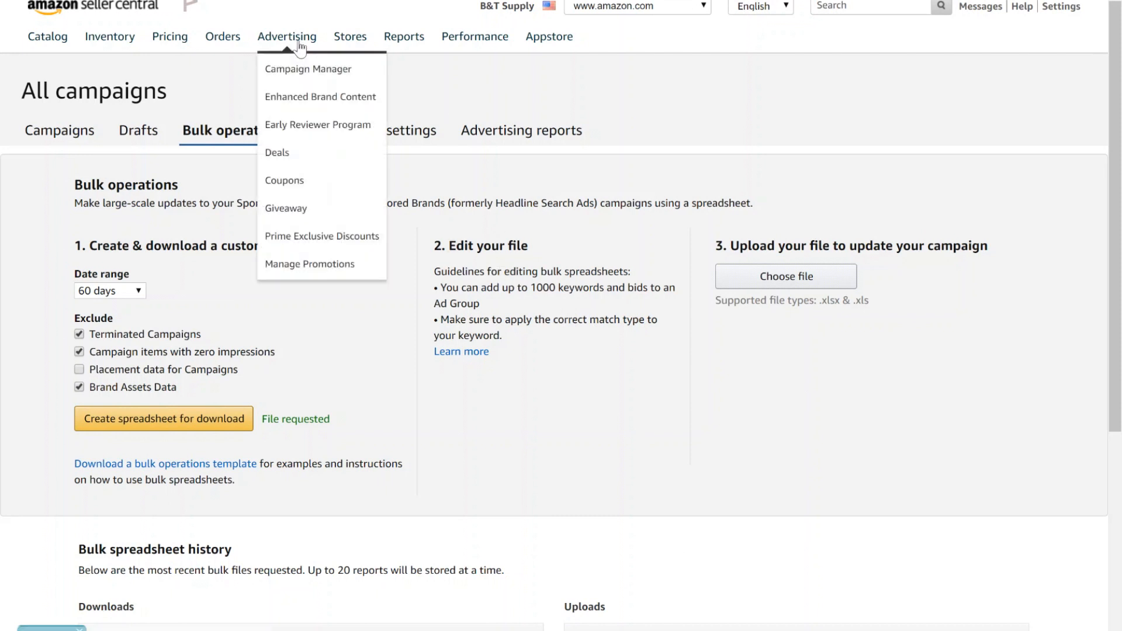
pyautogui.moveTo(307, 69)
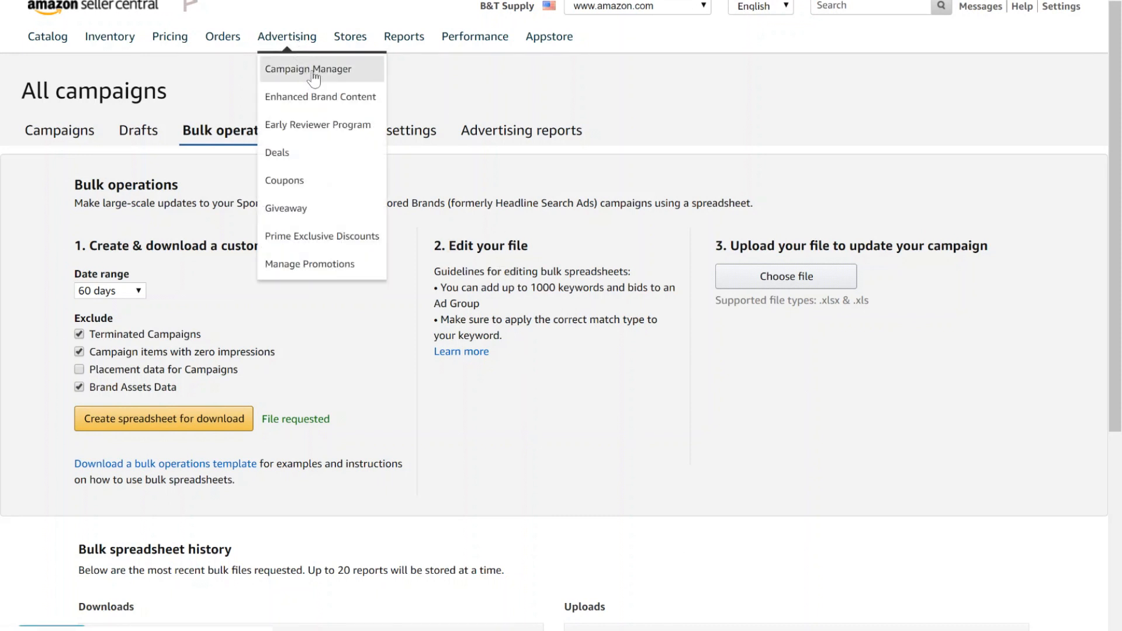
pyautogui.moveTo(150, 130)
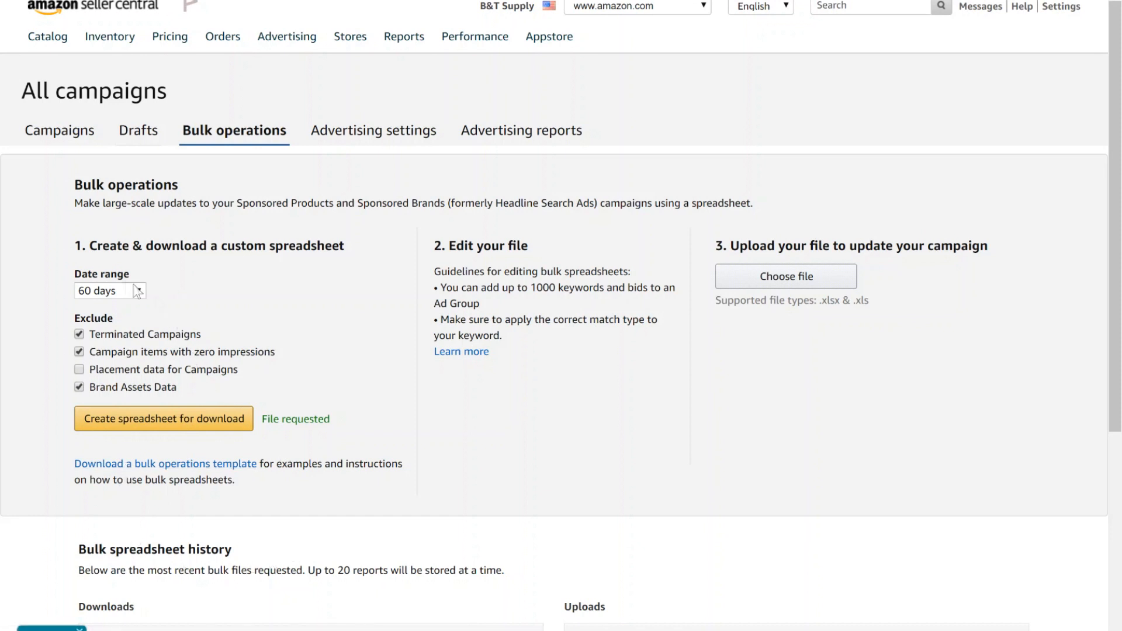
pyautogui.moveTo(126, 292)
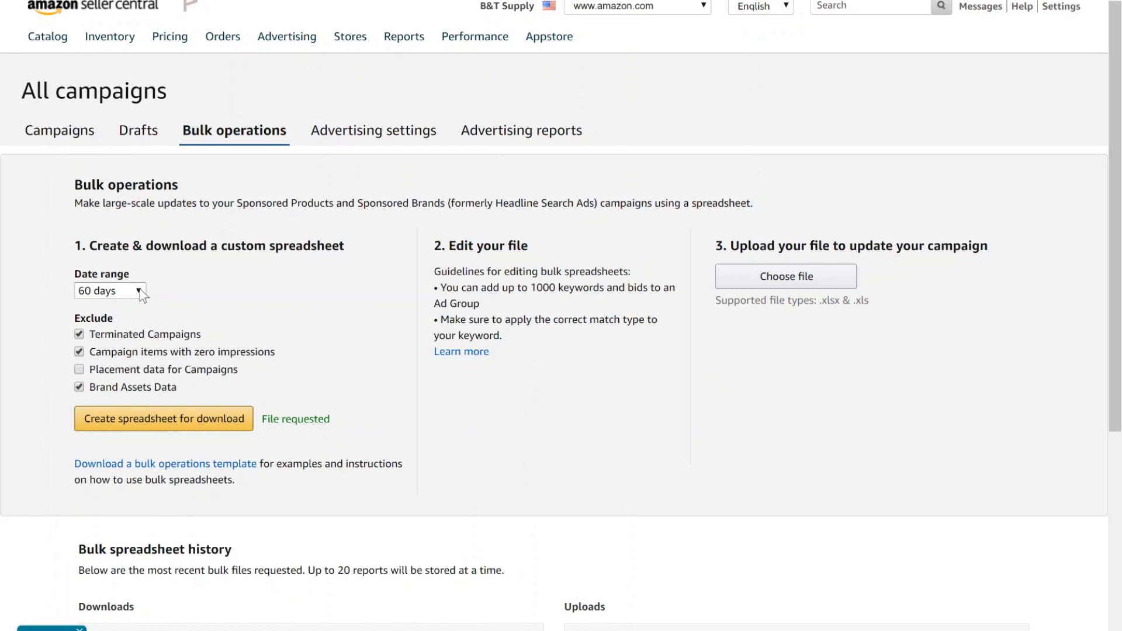
pyautogui.click(110, 291)
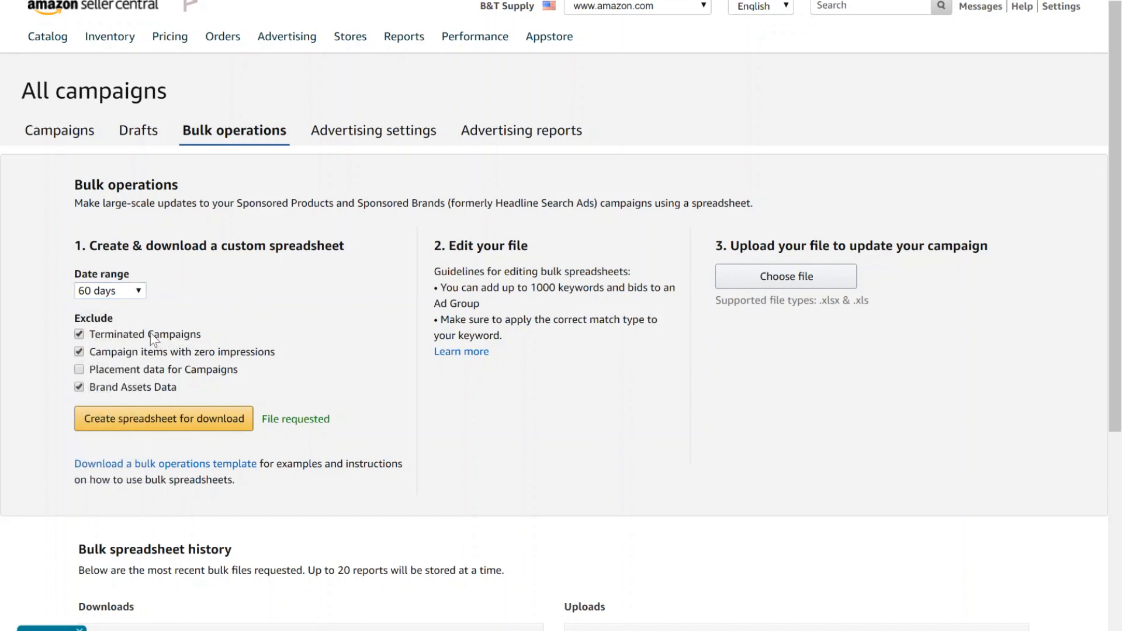
pyautogui.moveTo(119, 341)
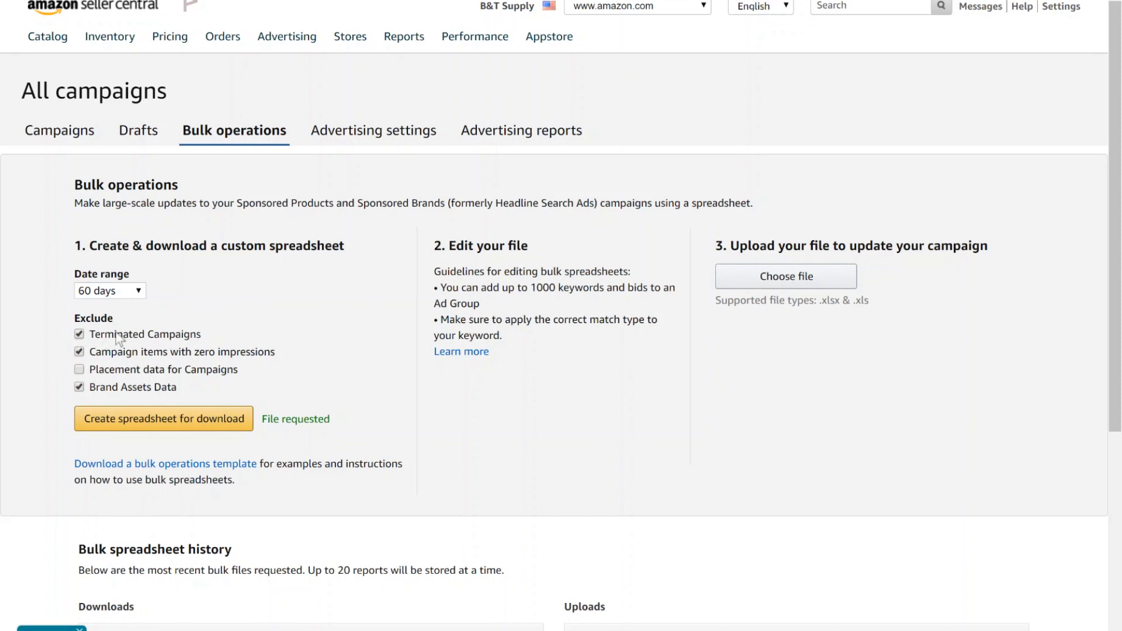
pyautogui.moveTo(135, 343)
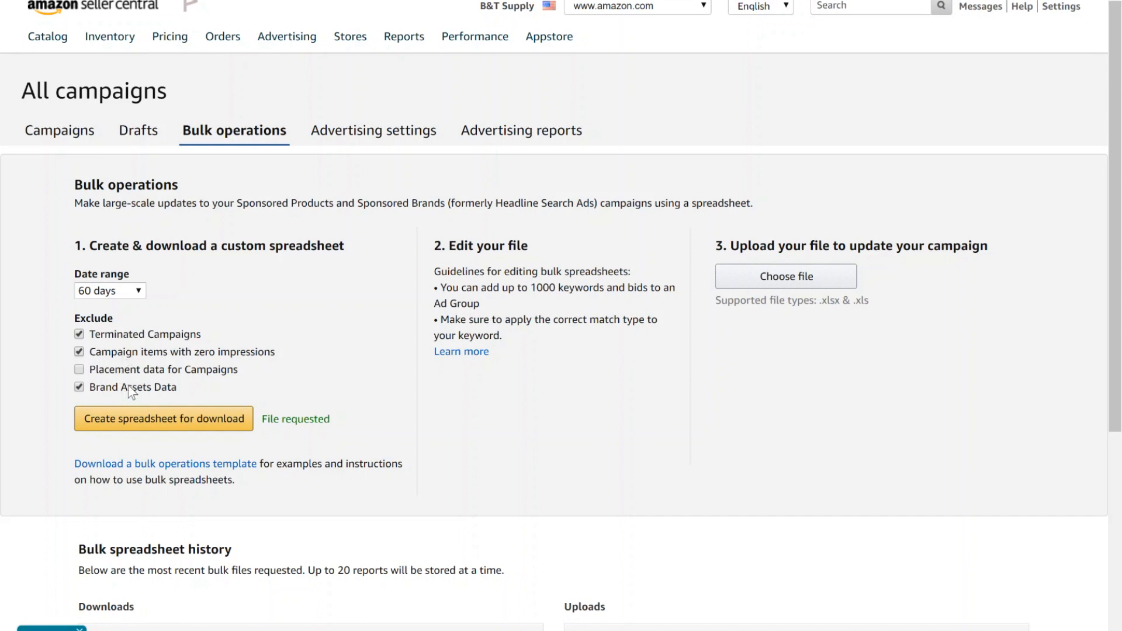
pyautogui.moveTo(133, 390)
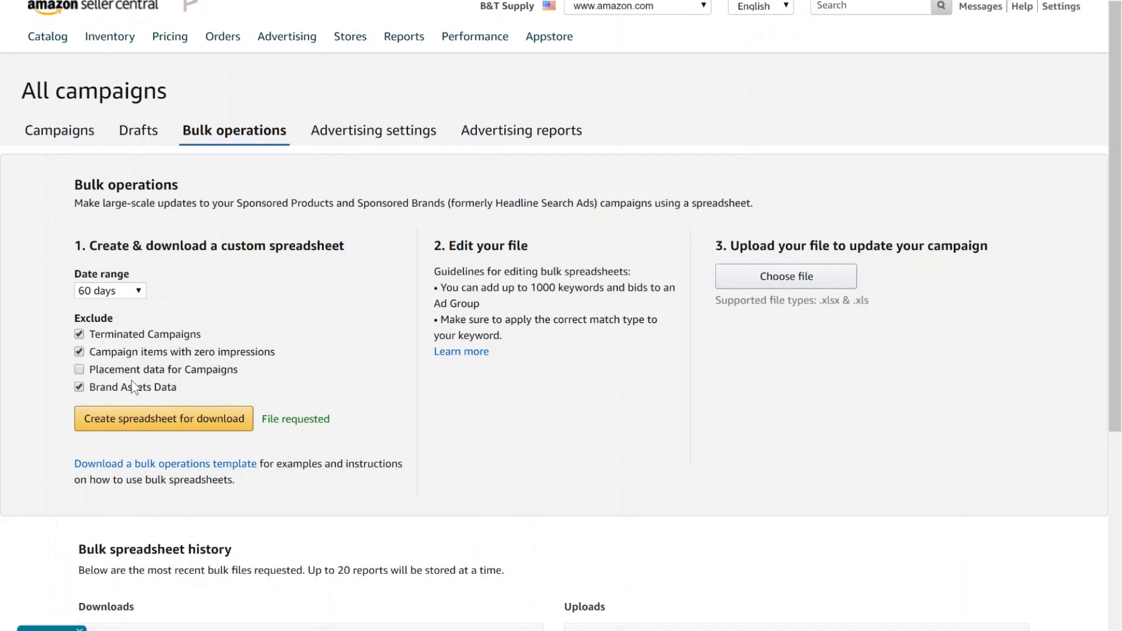
pyautogui.moveTo(123, 396)
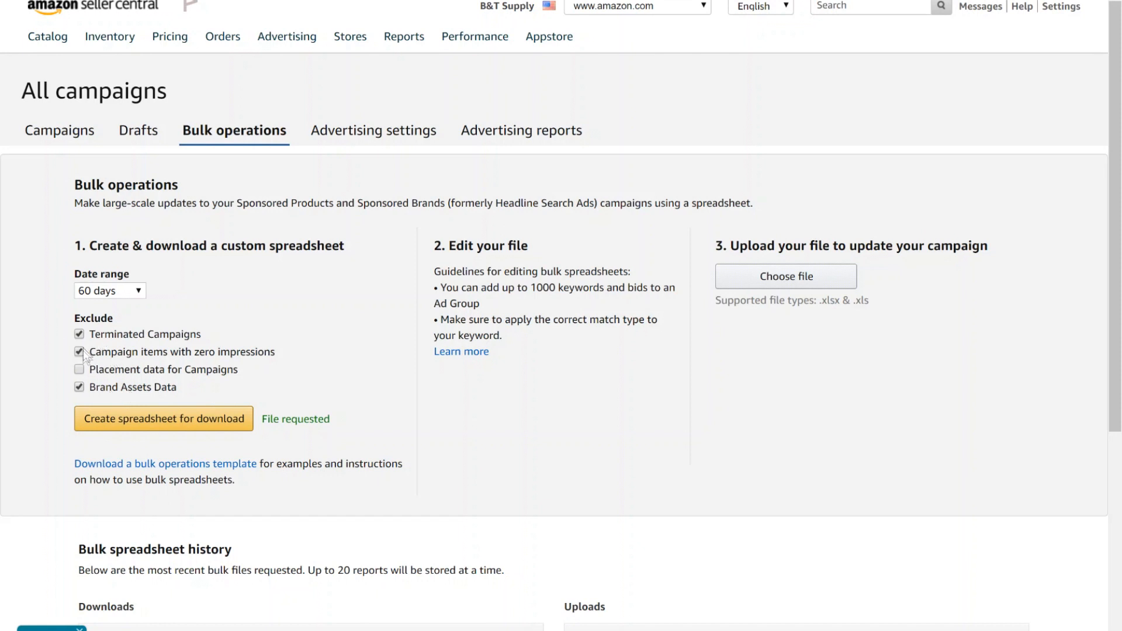
pyautogui.click(78, 351)
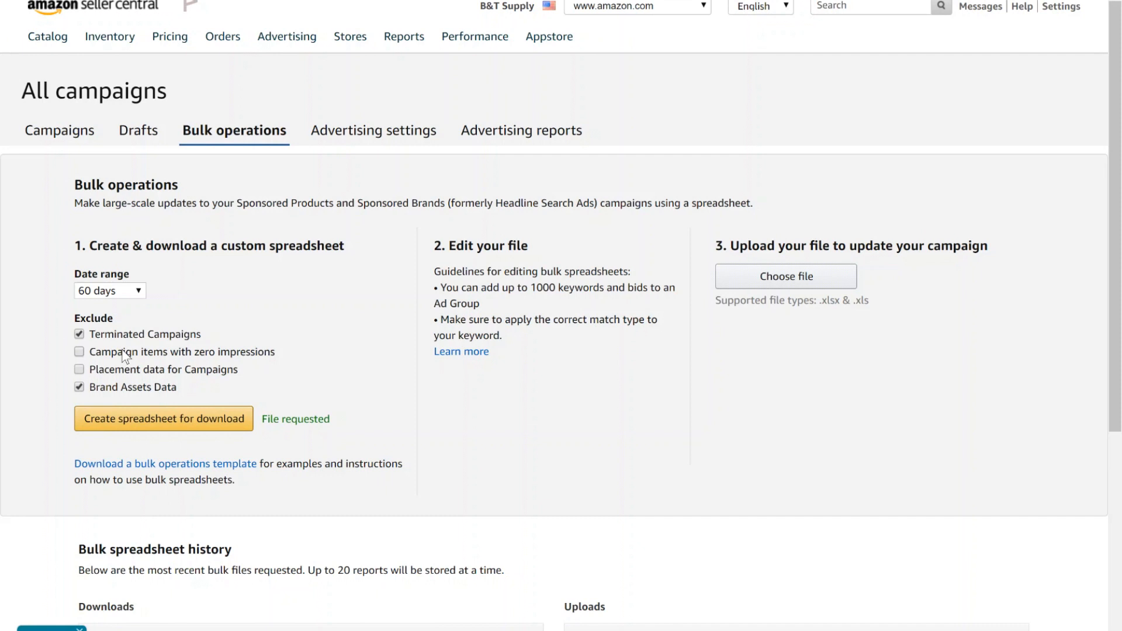
pyautogui.moveTo(747, 362)
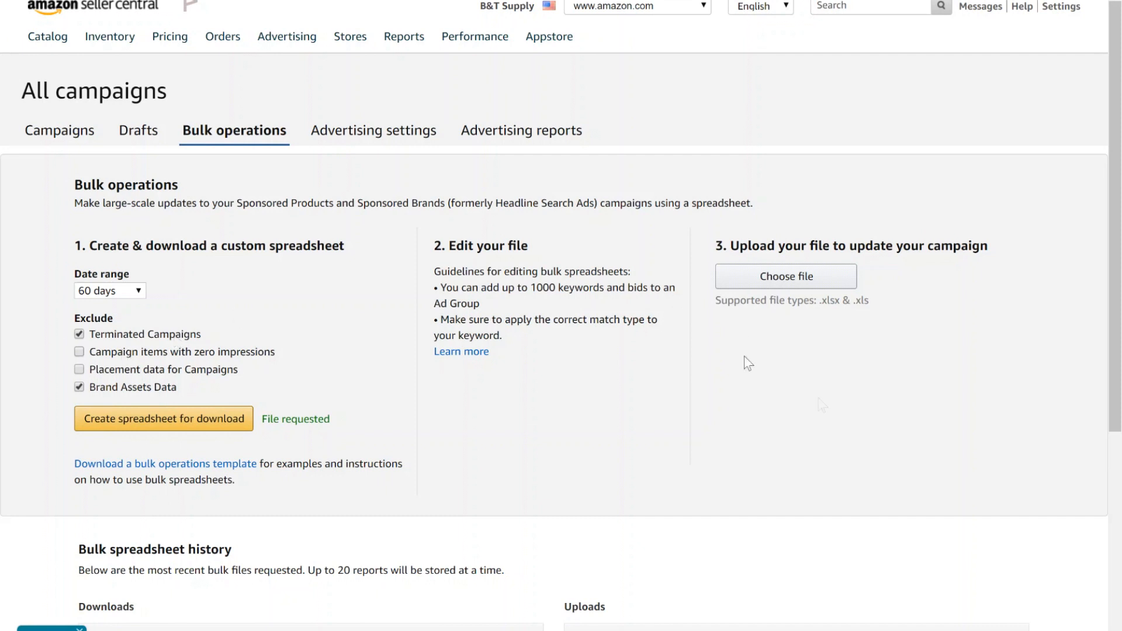
pyautogui.moveTo(786, 294)
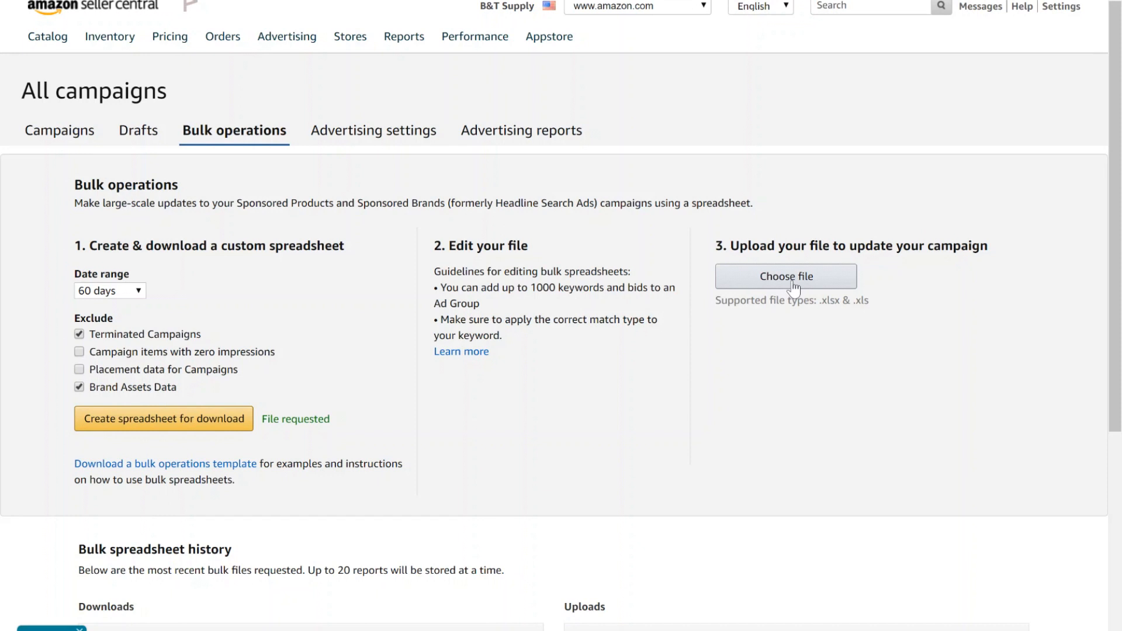
pyautogui.moveTo(293, 367)
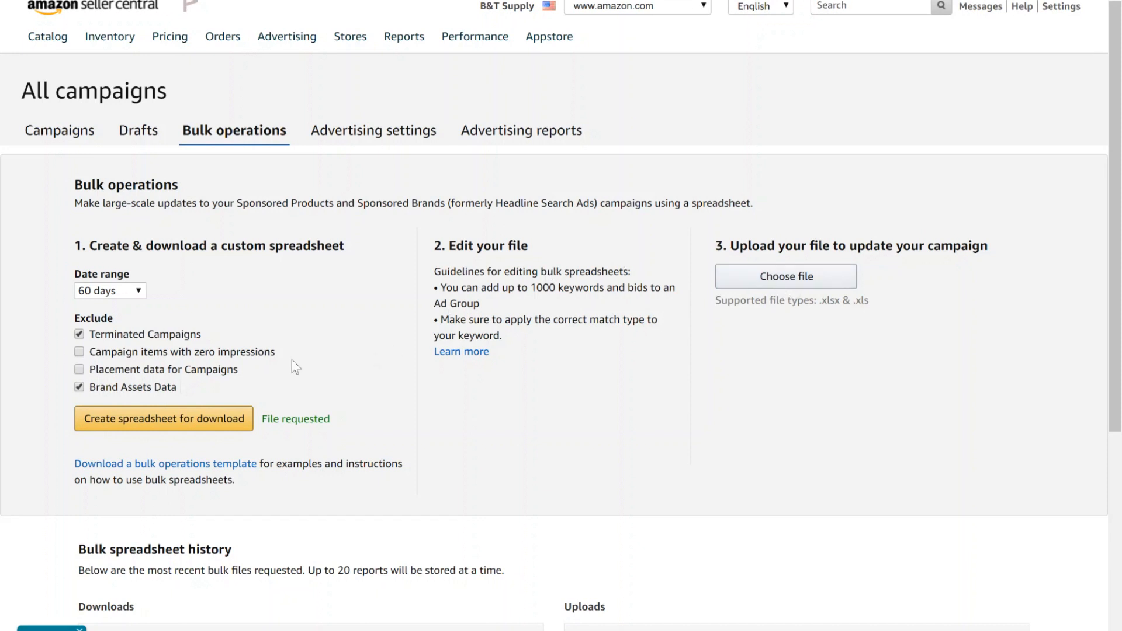
pyautogui.moveTo(151, 422)
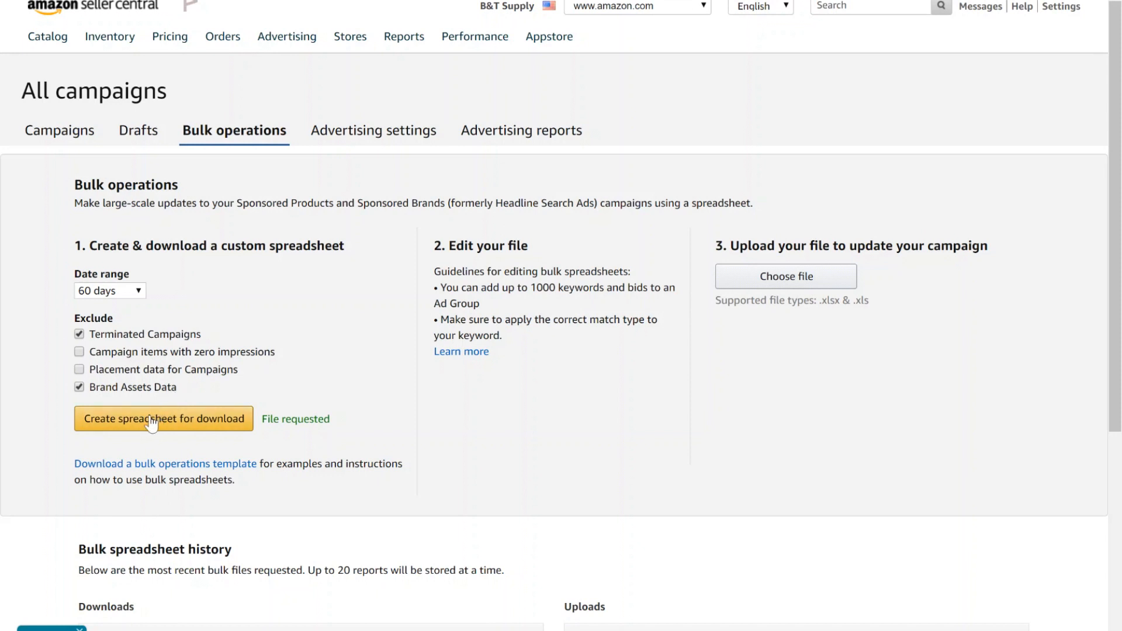
# - Create the custom spreadsheet for download and view the Bulk spreadsheet history
pyautogui.click(163, 418)
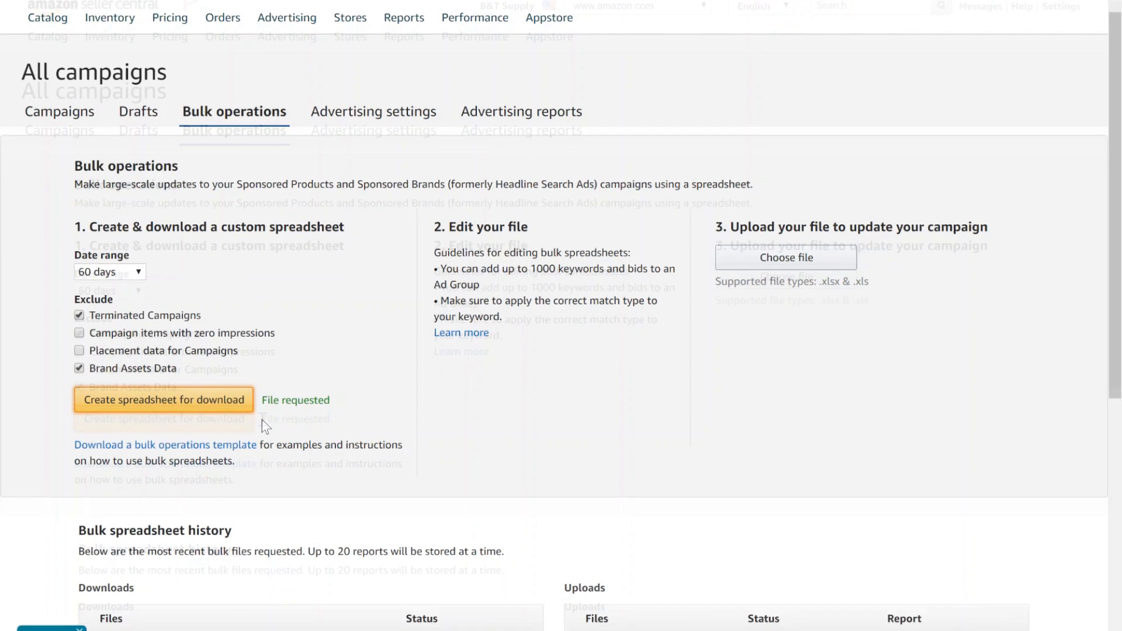
pyautogui.scroll(-3)
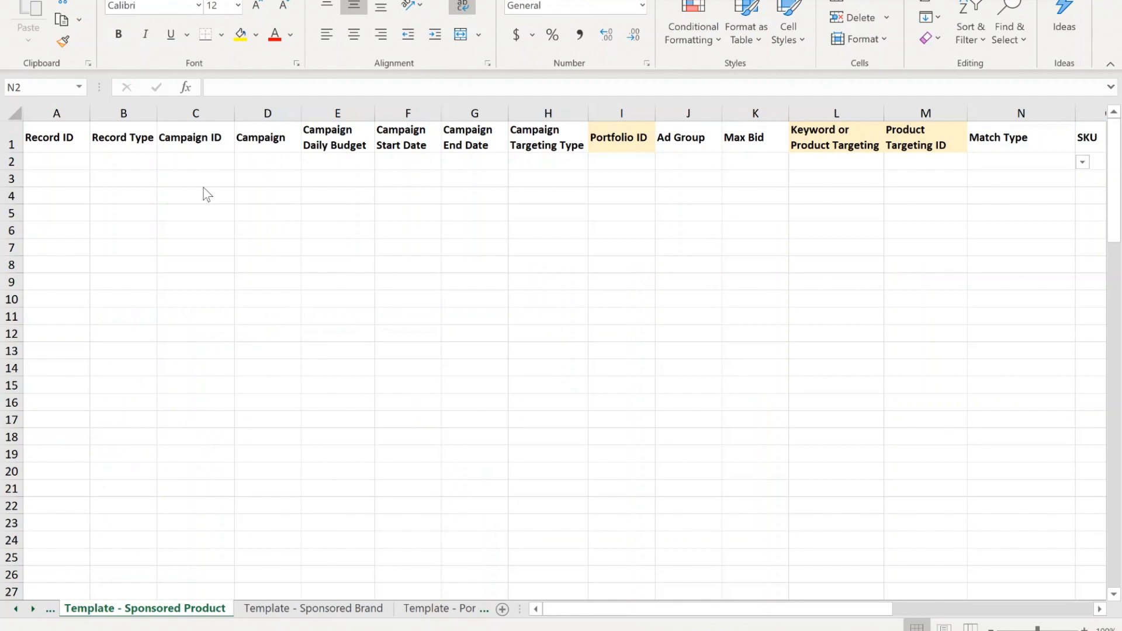
# - Review the template's Record ID column and Record Type note, then move to the downloaded bulk file
pyautogui.click(1021, 161)
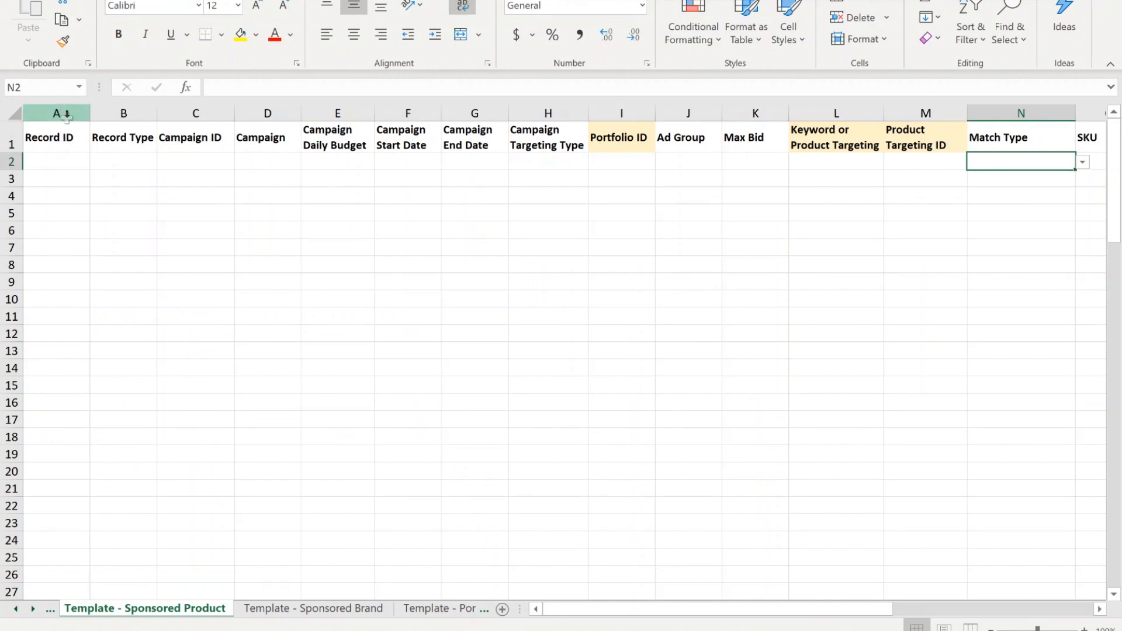
pyautogui.click(56, 113)
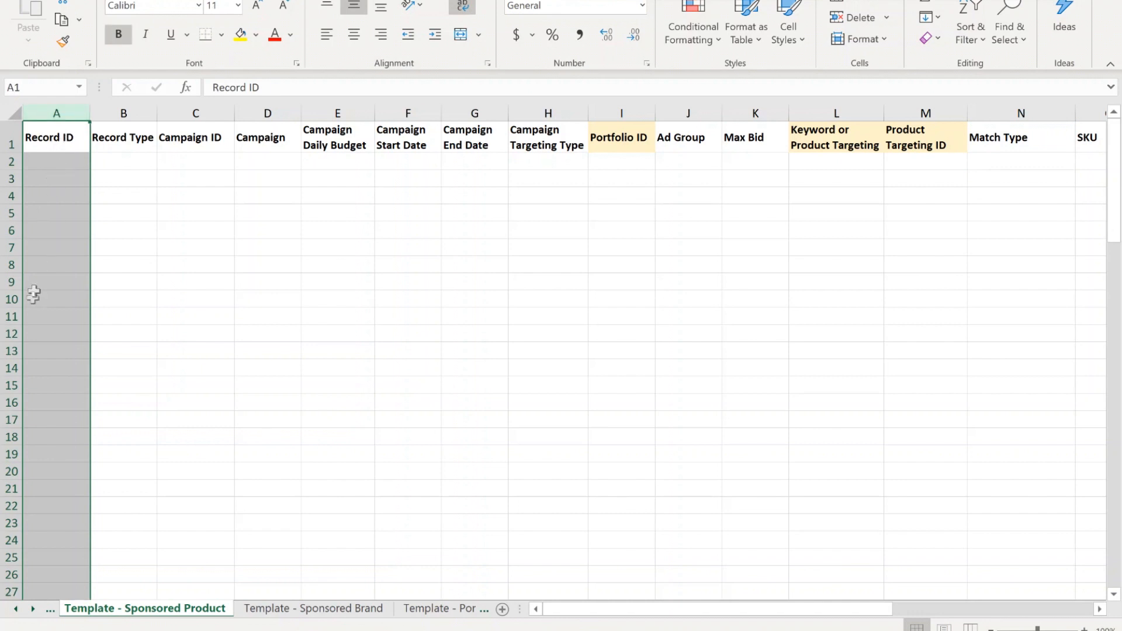
pyautogui.moveTo(31, 253)
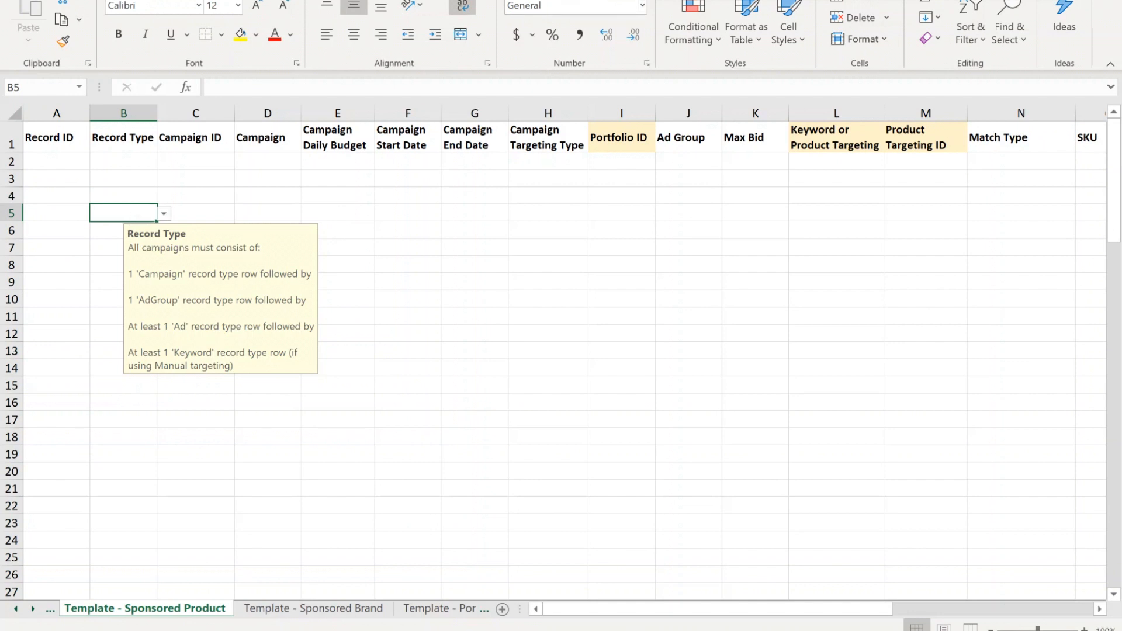
pyautogui.click(209, 609)
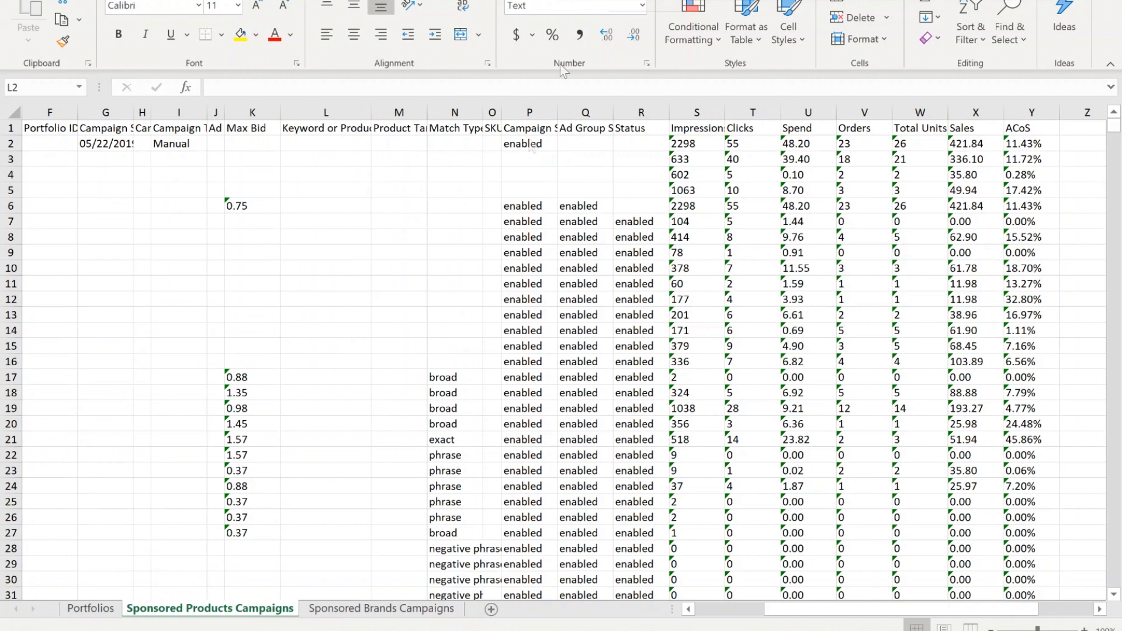
pyautogui.moveTo(246, 307)
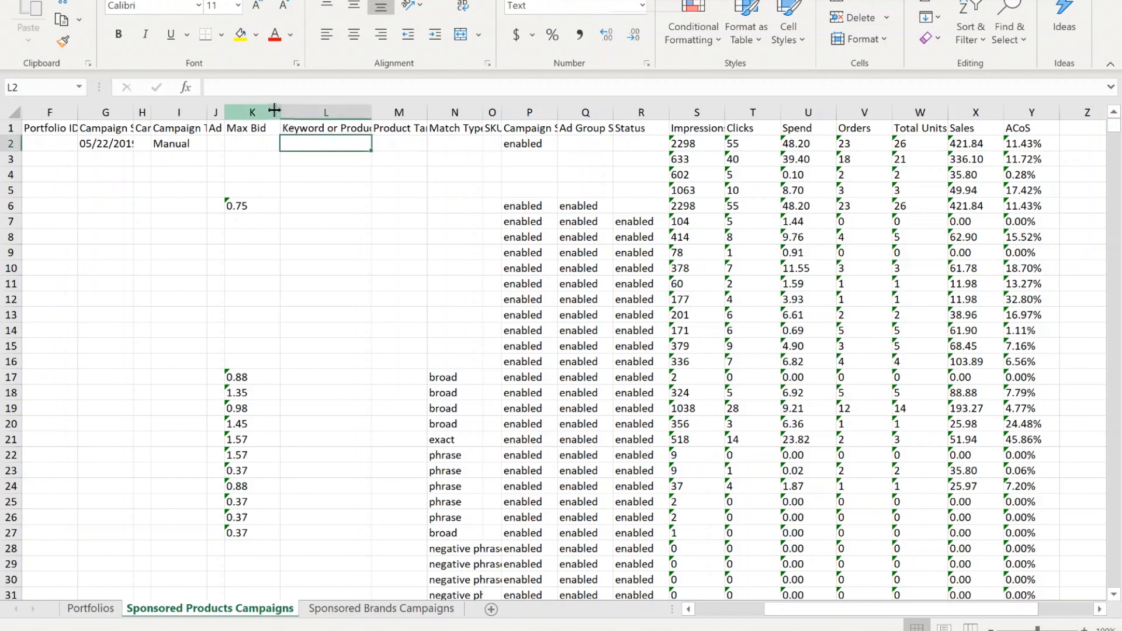
# - Insert a blank column before Max Bid, shifting Max Bid into column L
pyautogui.rightClick(253, 112)
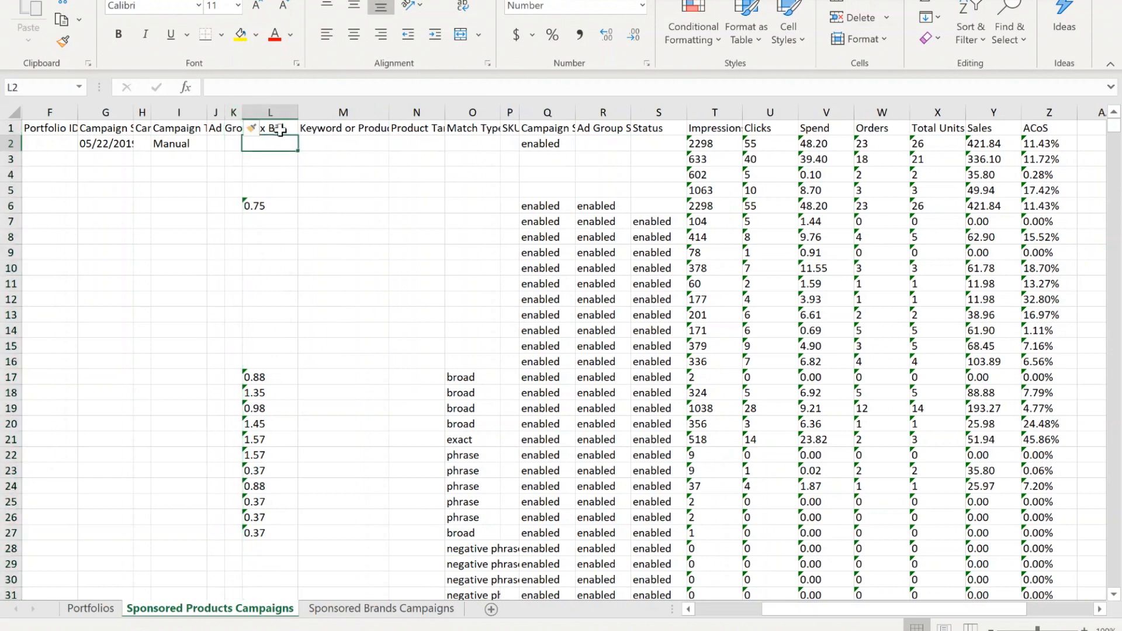
pyautogui.click(270, 127)
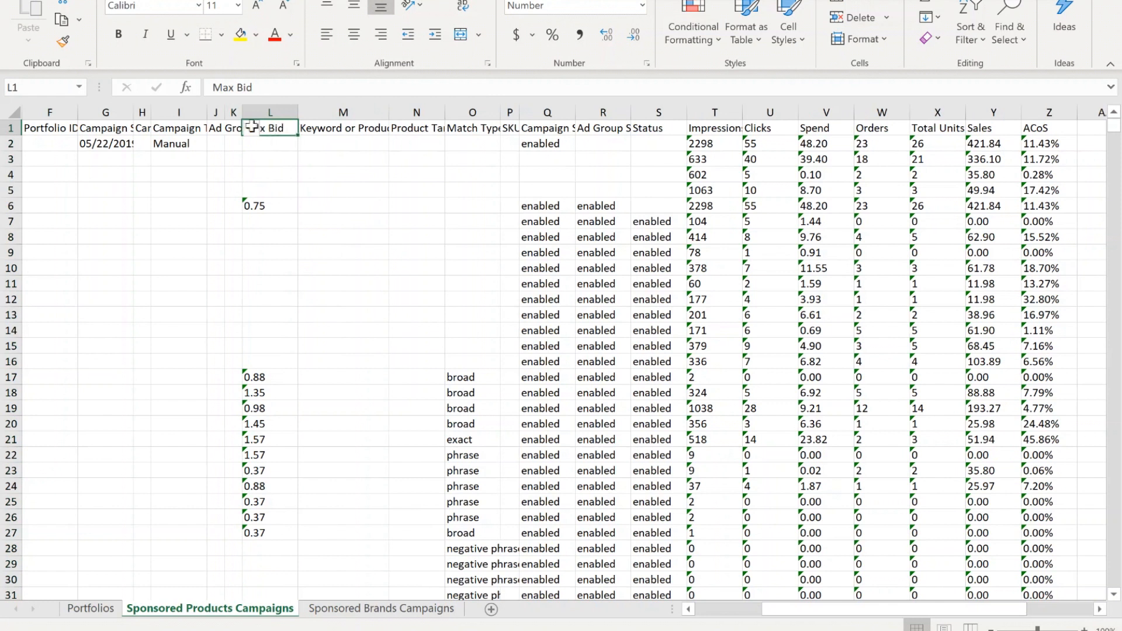
pyautogui.moveTo(282, 162)
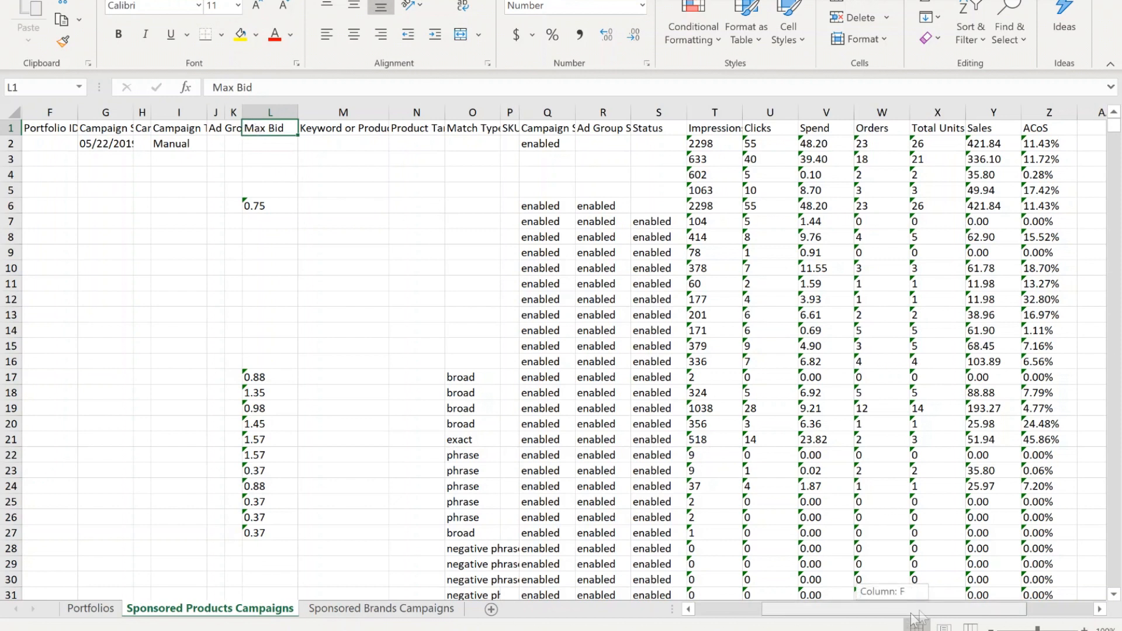
pyautogui.hscroll(3)
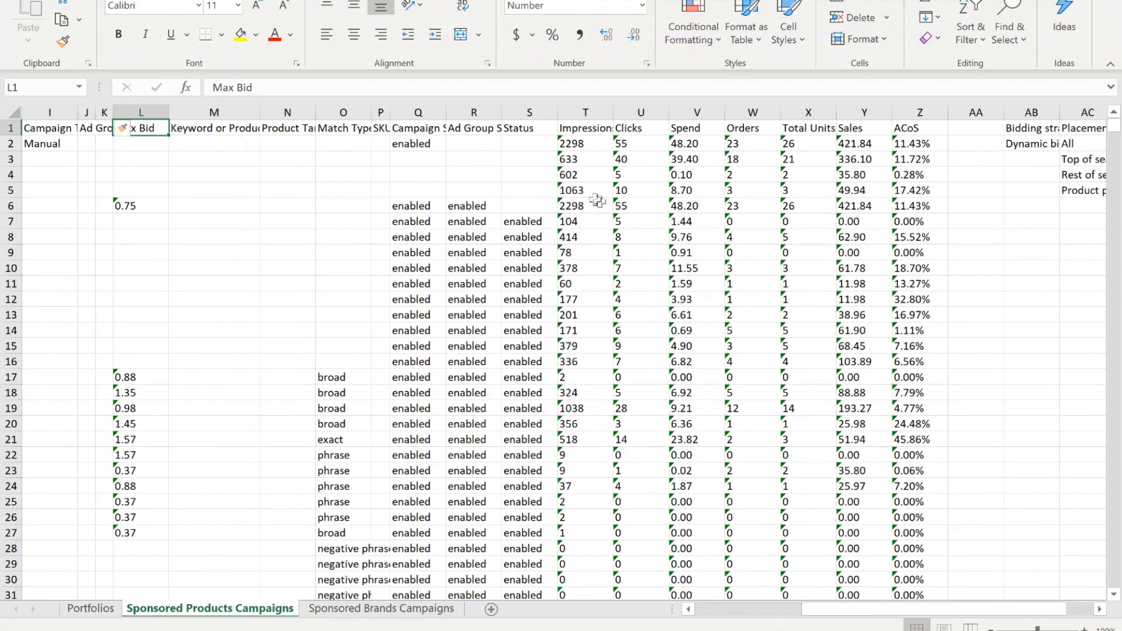
pyautogui.moveTo(511, 130)
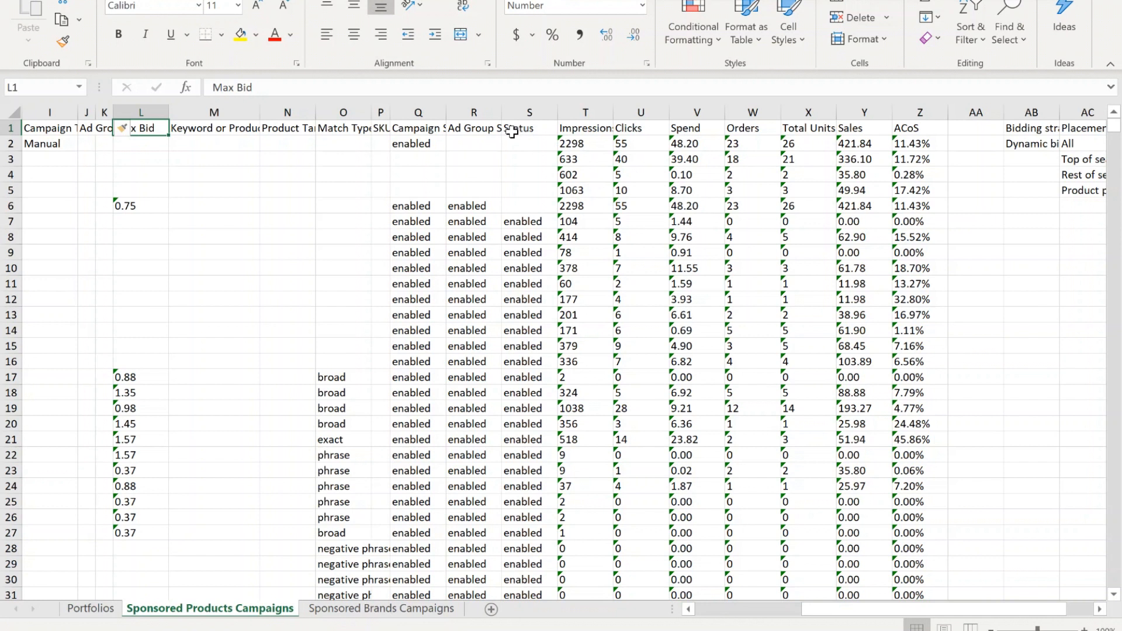
pyautogui.moveTo(345, 337)
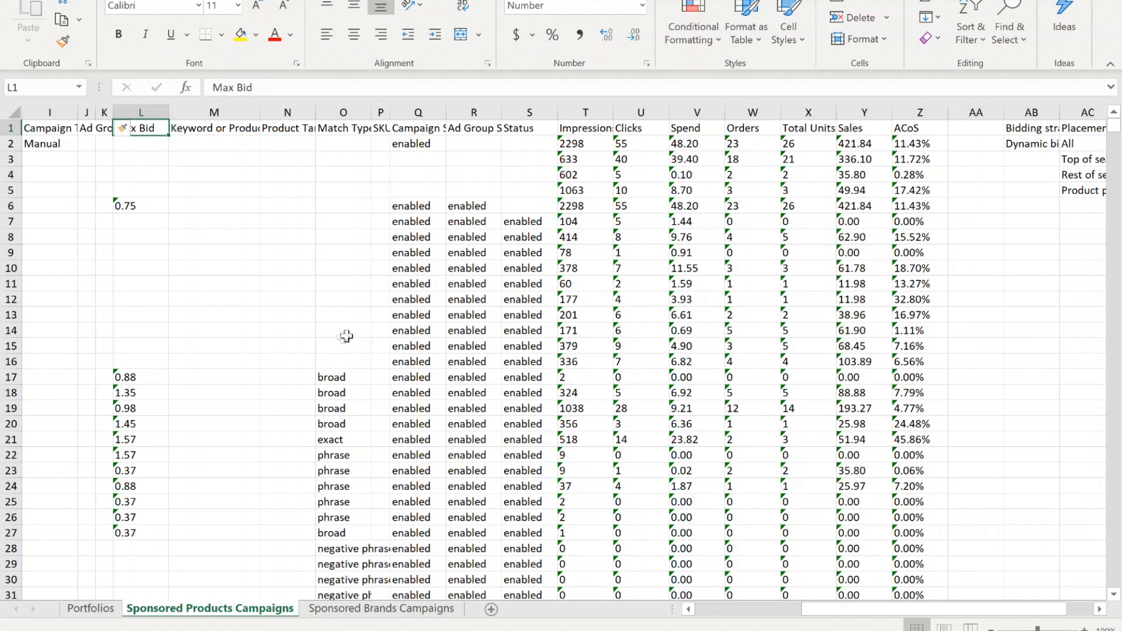
pyautogui.moveTo(340, 549)
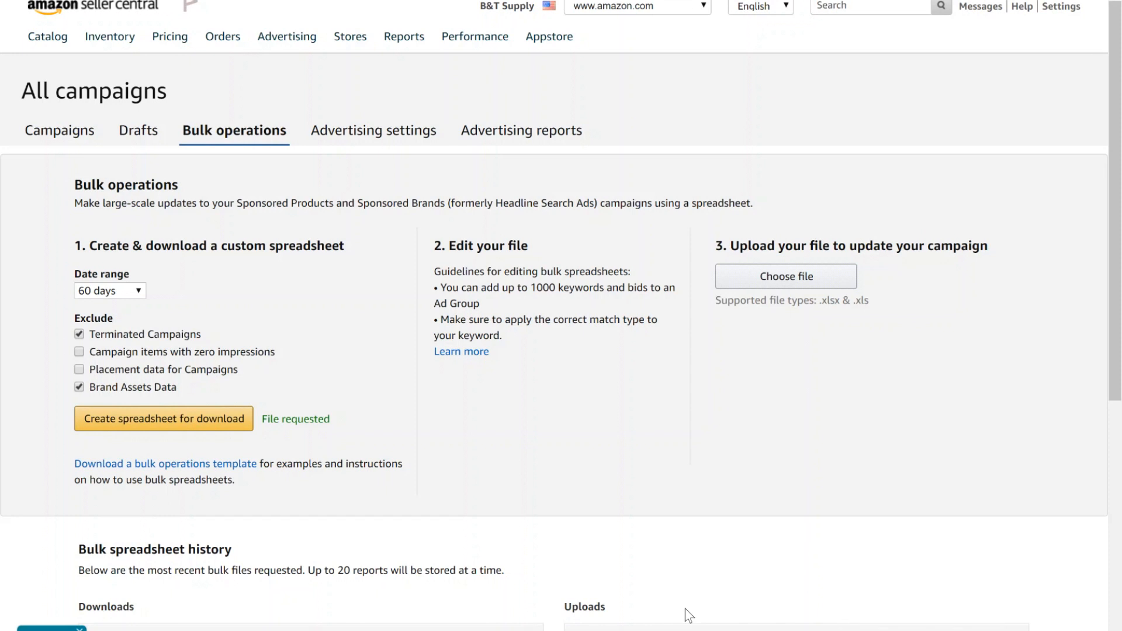
# - Show the Reports menu from the Seller Central top navigation
pyautogui.click(403, 37)
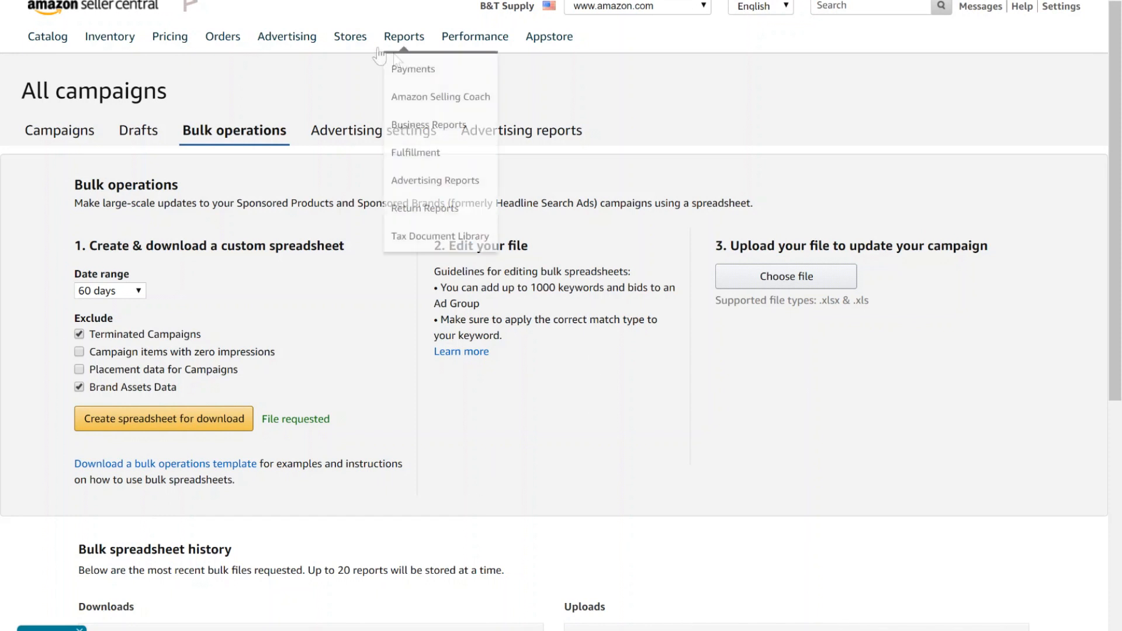